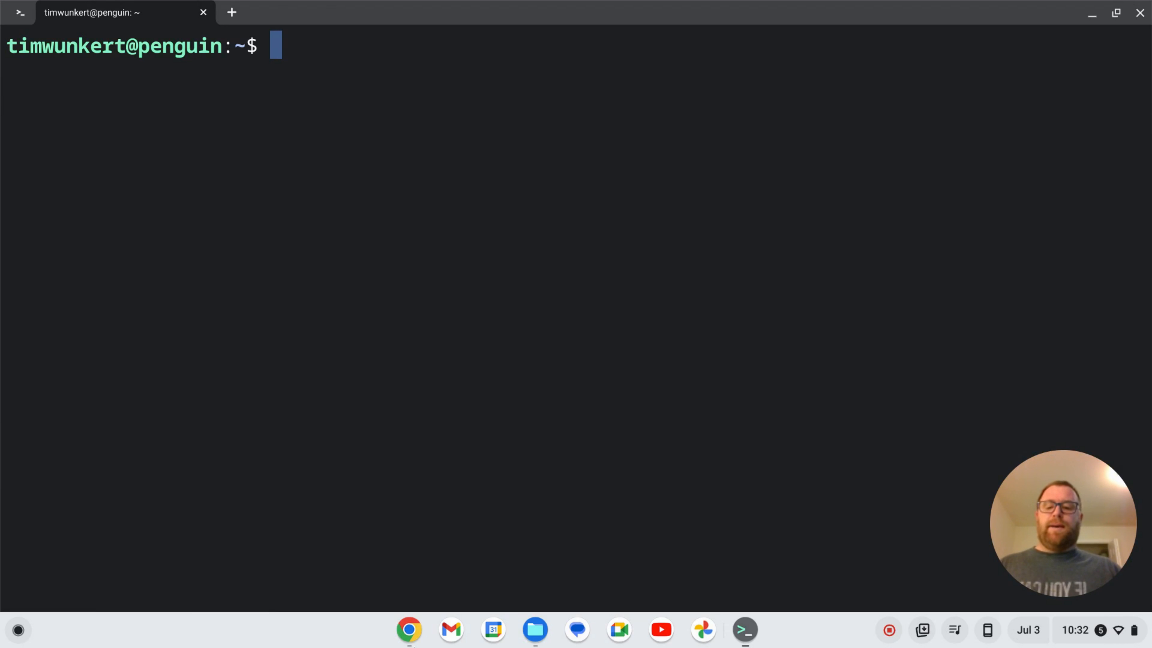
Step: In a new Chrome window, search 'micro github' and reach the micro Plugins page
{"action": "right_click", "coordinate": [409, 629]}
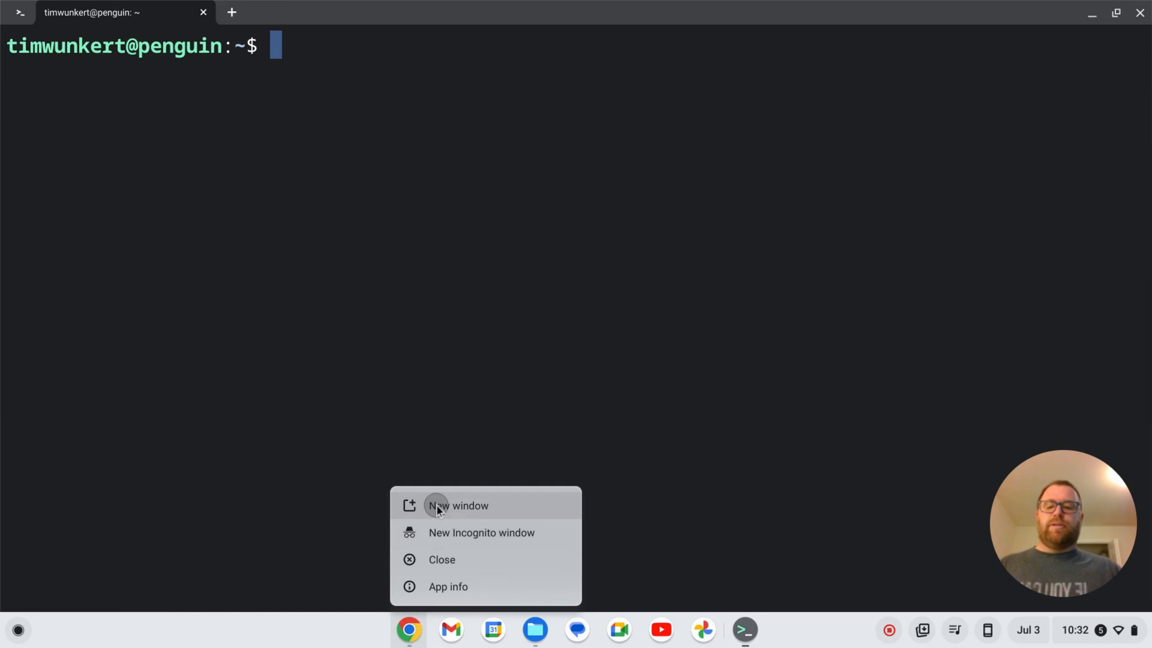
{"action": "left_click", "coordinate": [456, 505]}
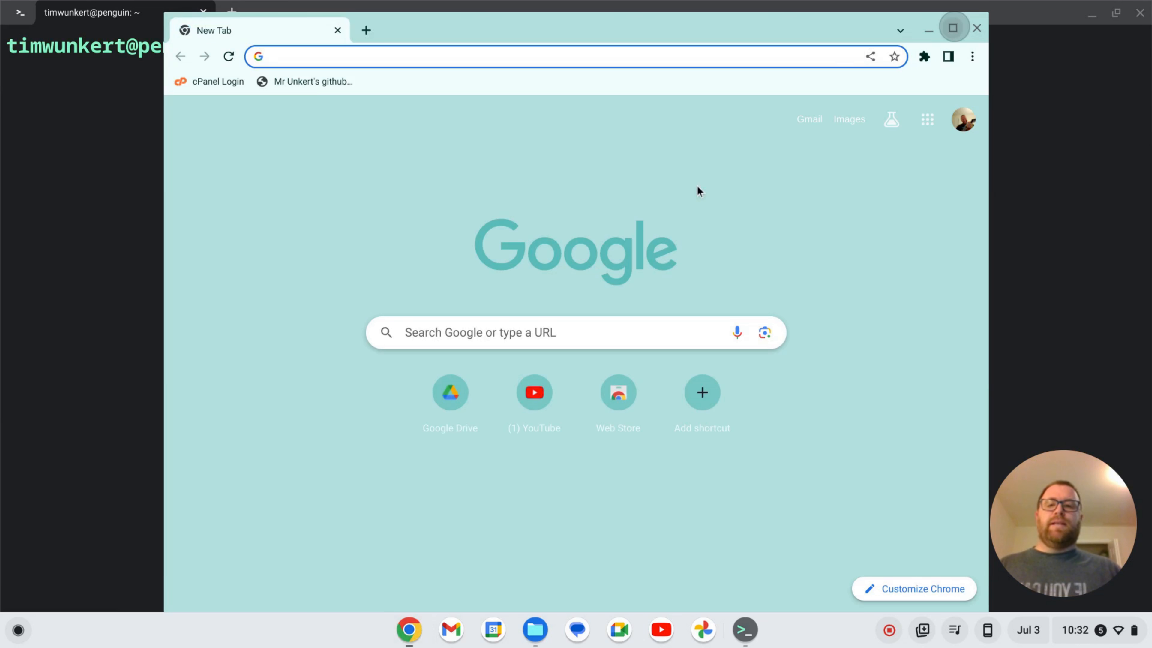
{"action": "type", "text": "micro github"}
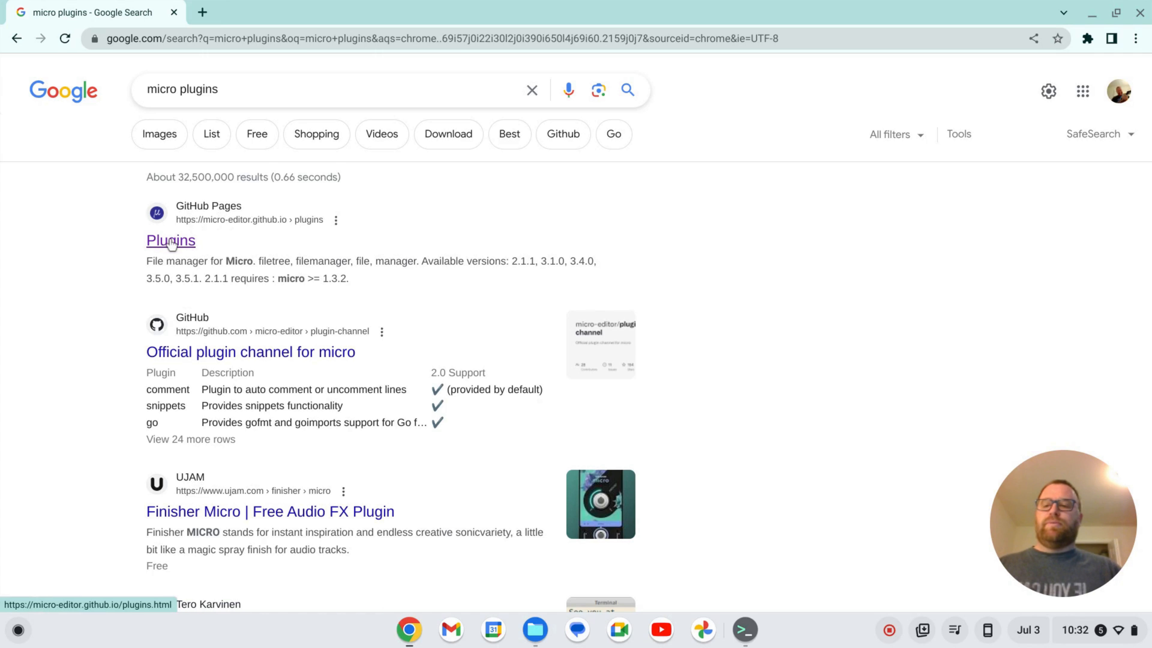
{"action": "left_click", "coordinate": [170, 240]}
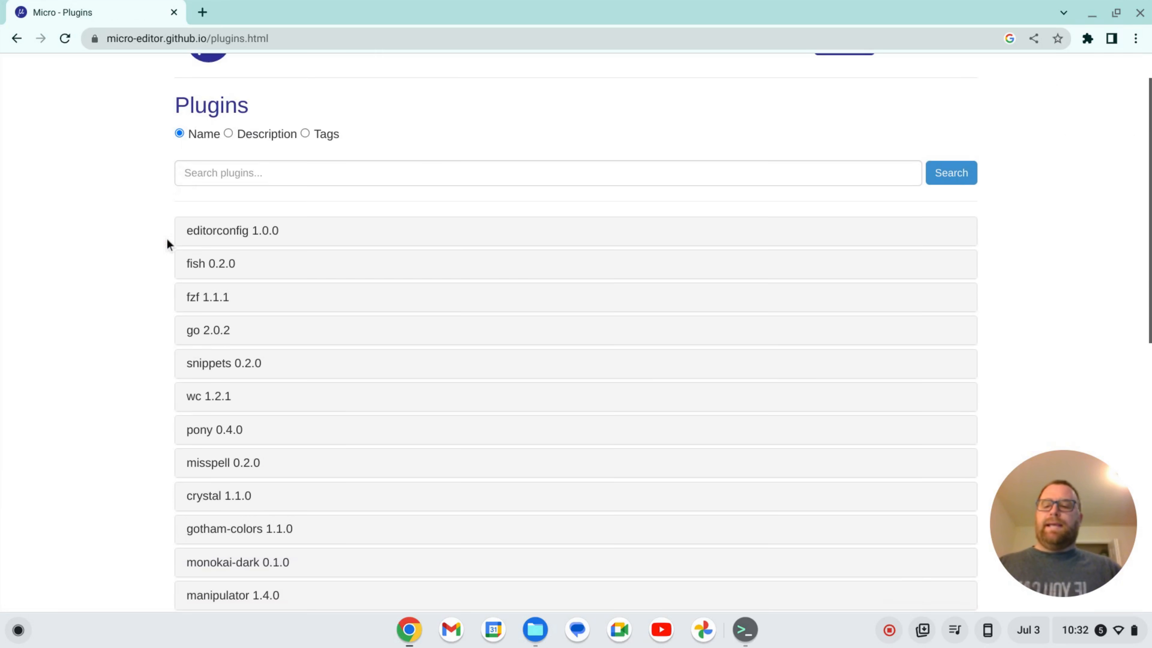
Step: Expand the gotham-colors entry to reveal its install command
{"action": "scroll", "scroll_direction": "down", "scroll_amount": 3}
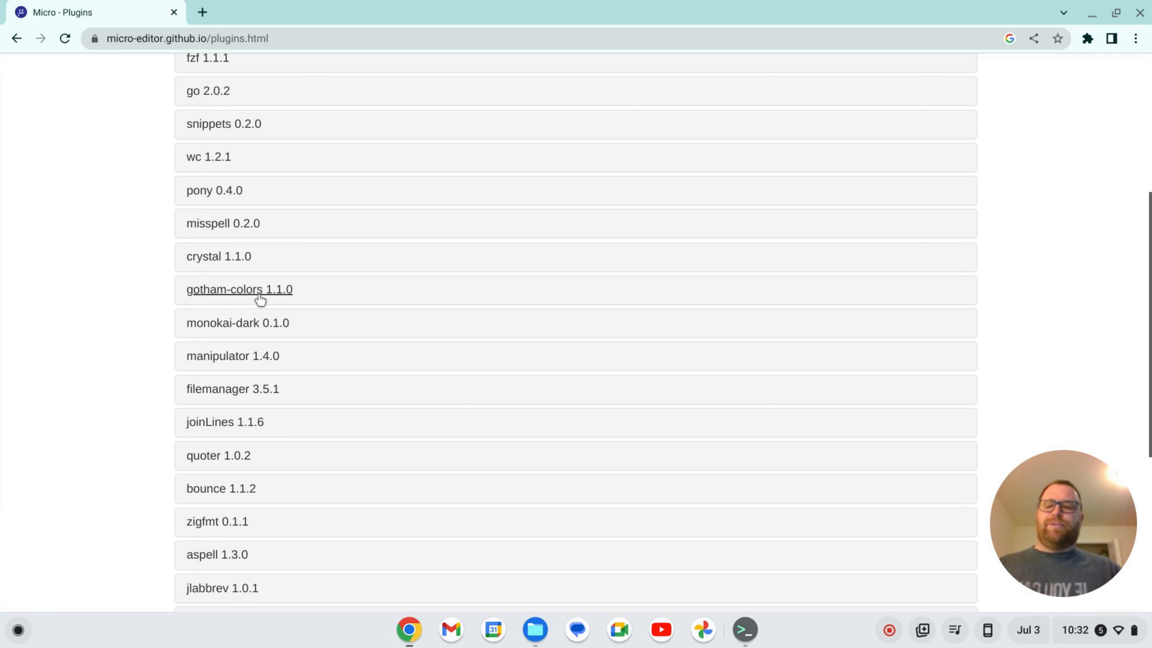
{"action": "mouse_move", "coordinate": [253, 303]}
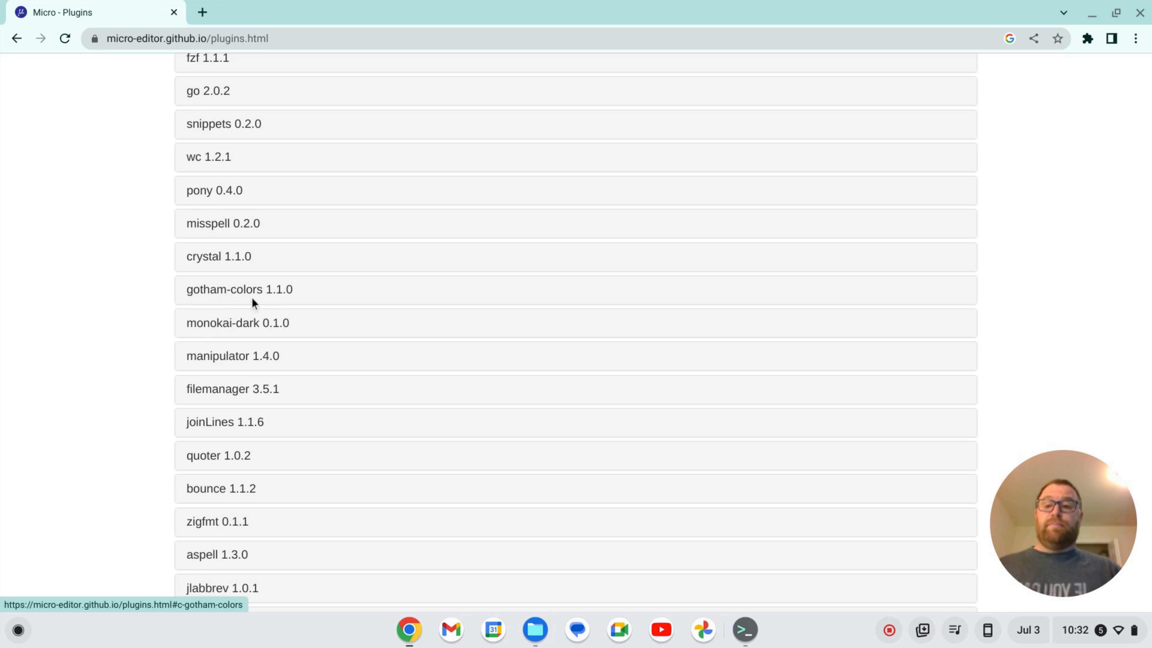
{"action": "left_click", "coordinate": [239, 289]}
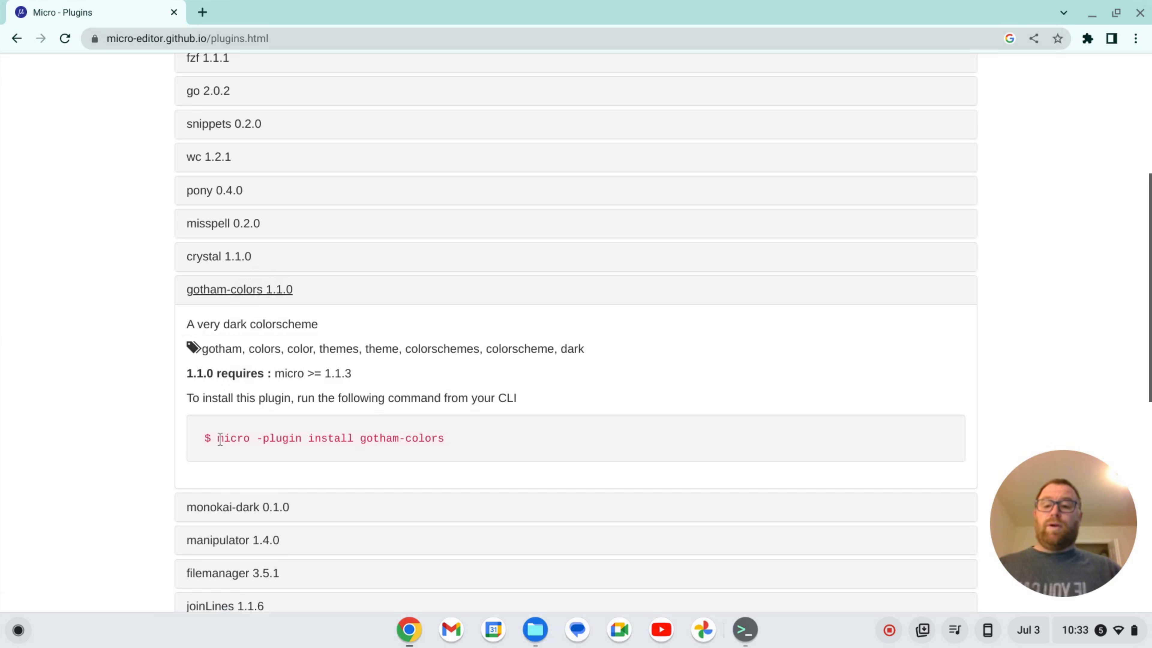
{"action": "mouse_move", "coordinate": [271, 439]}
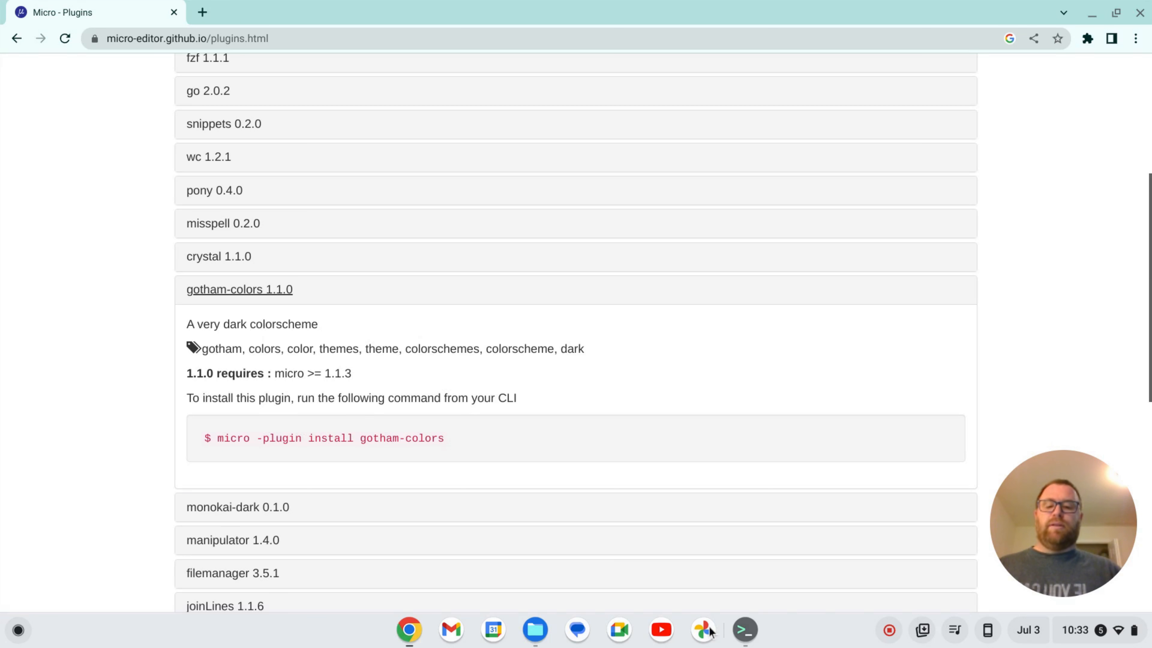
Step: Run 'micro -plugin install gotham-colors' in the terminal
{"action": "left_click", "coordinate": [743, 629]}
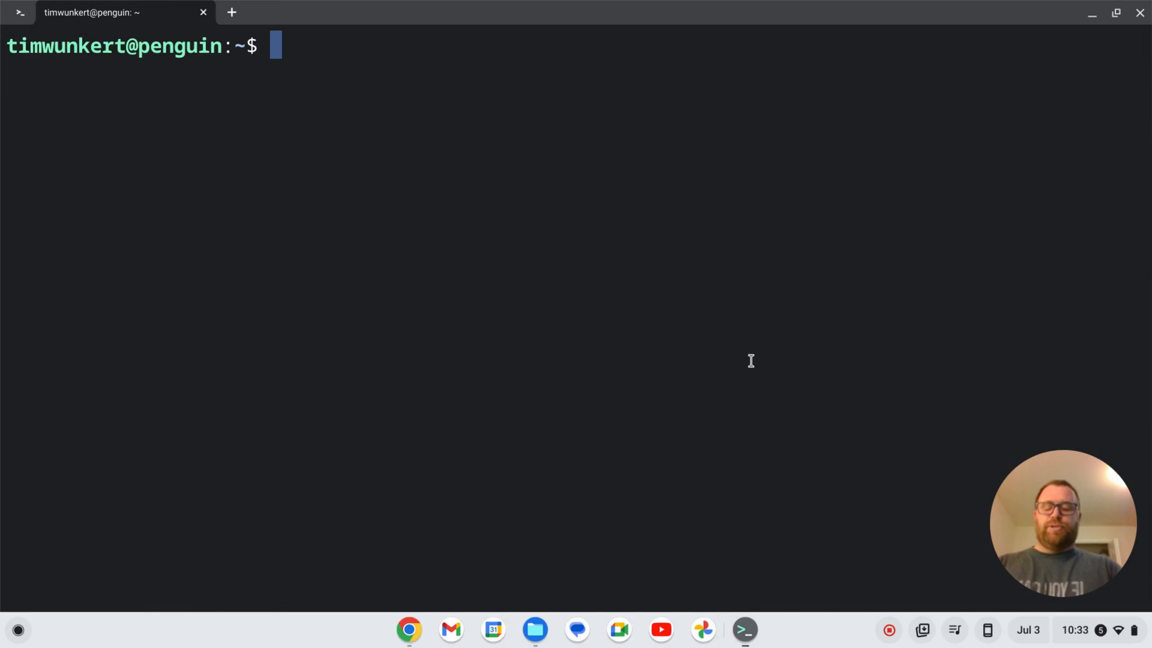
{"action": "type", "text": "micro -"}
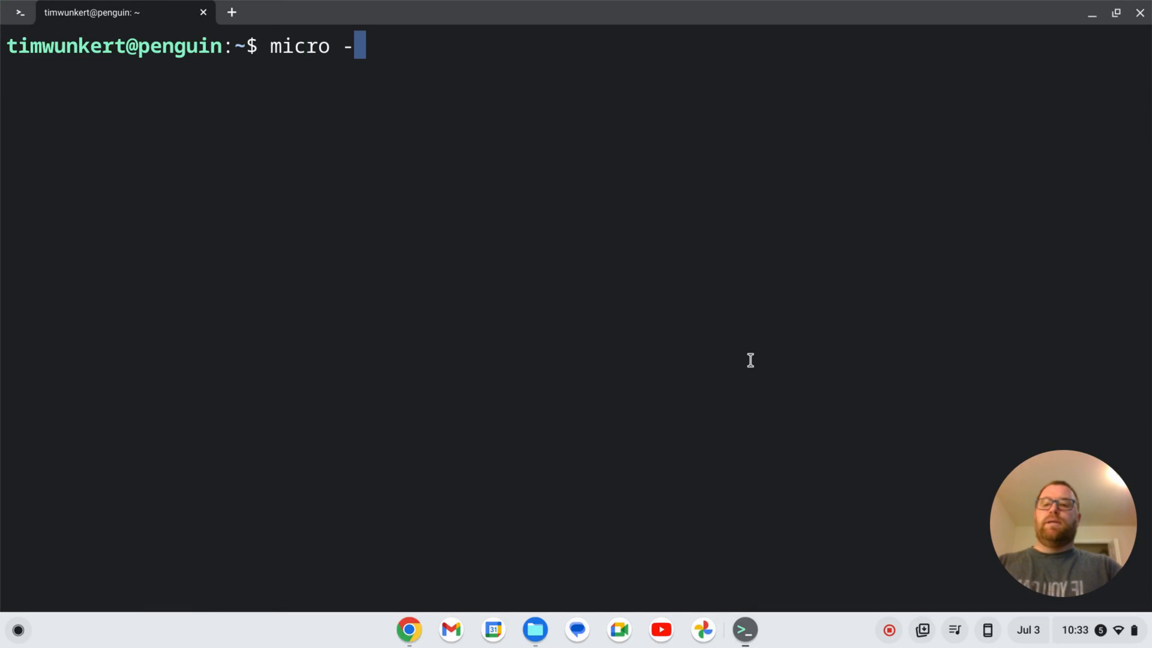
{"action": "type", "text": "plugin ins"}
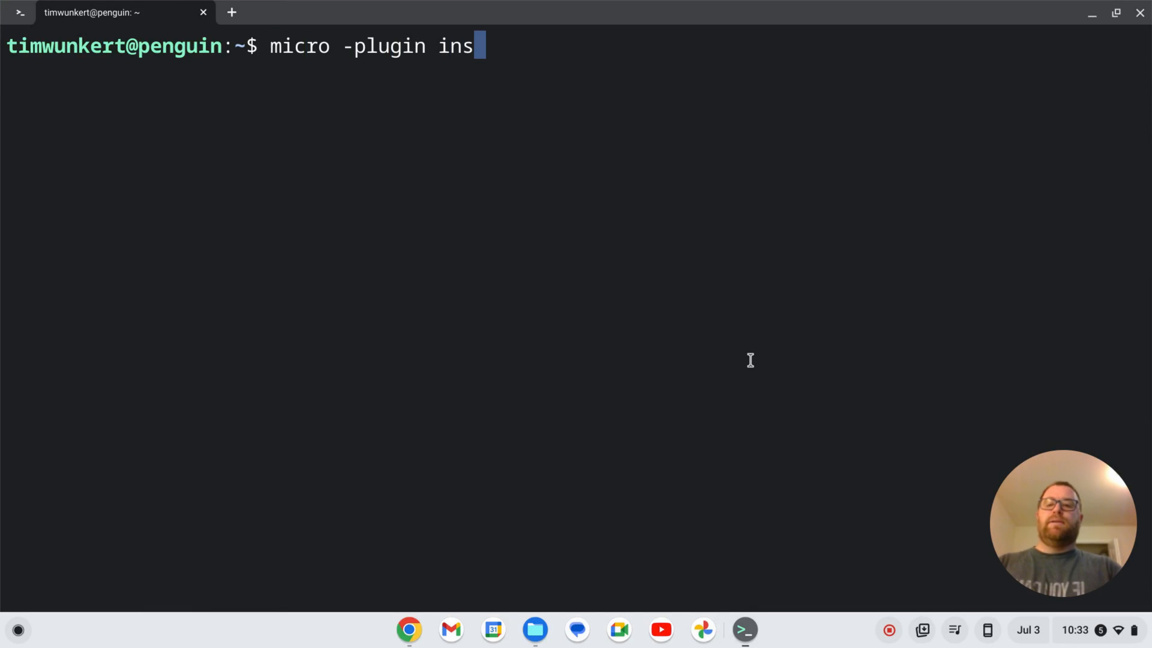
{"action": "type", "text": "tall goth"}
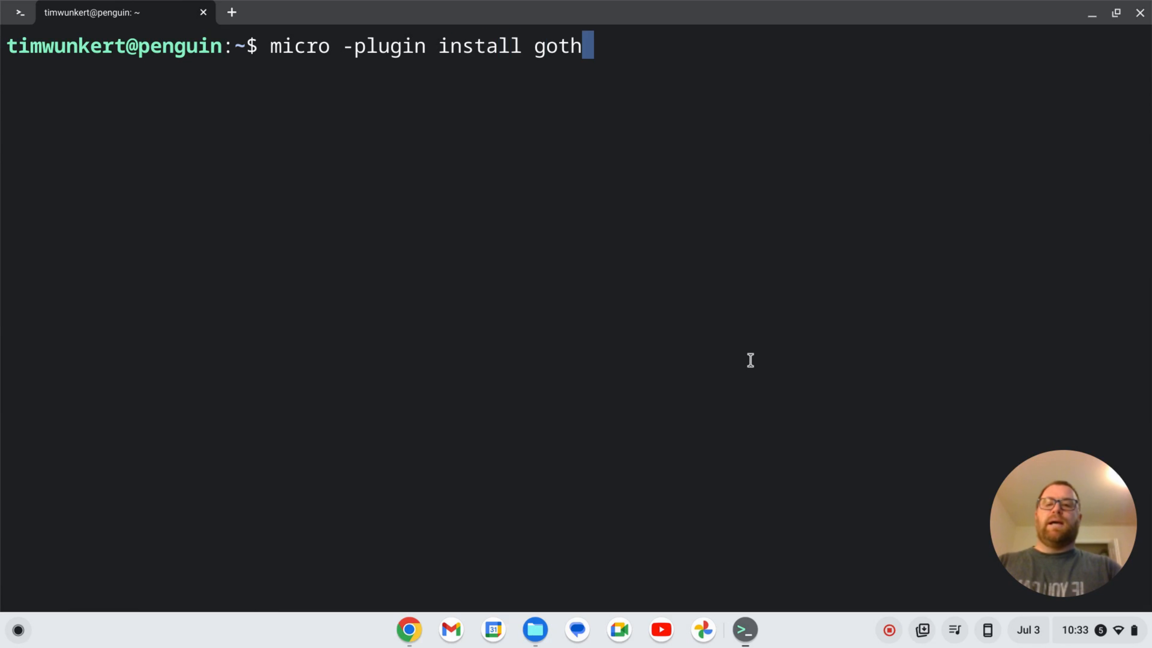
{"action": "type", "text": "am-colors"}
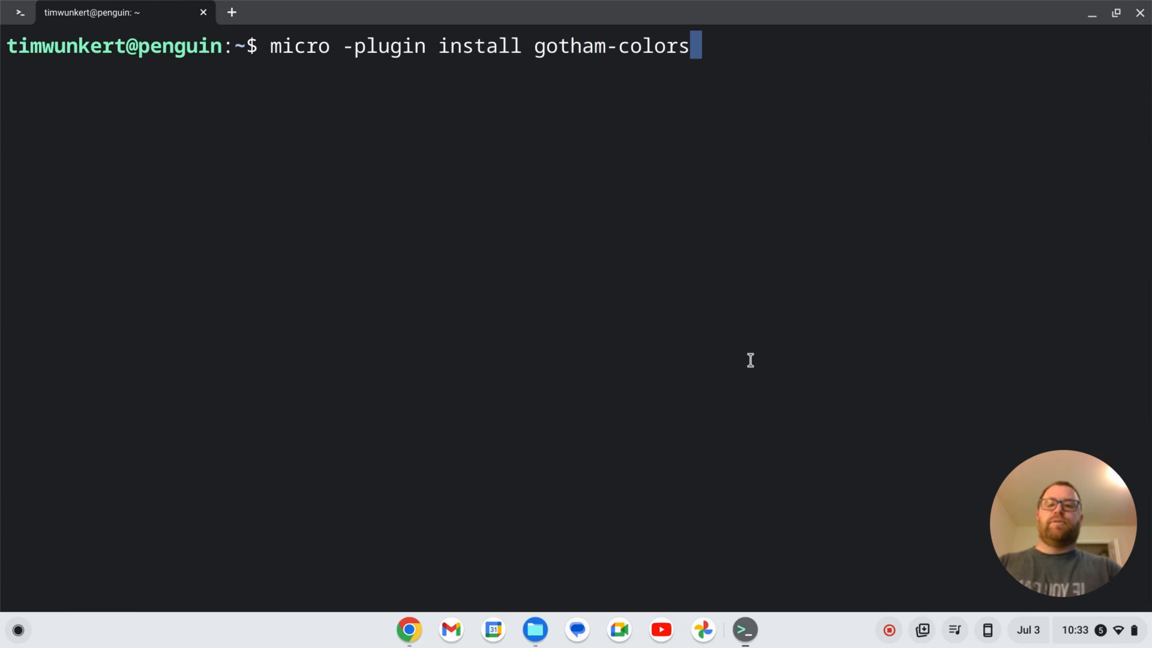
{"action": "key", "text": "Return"}
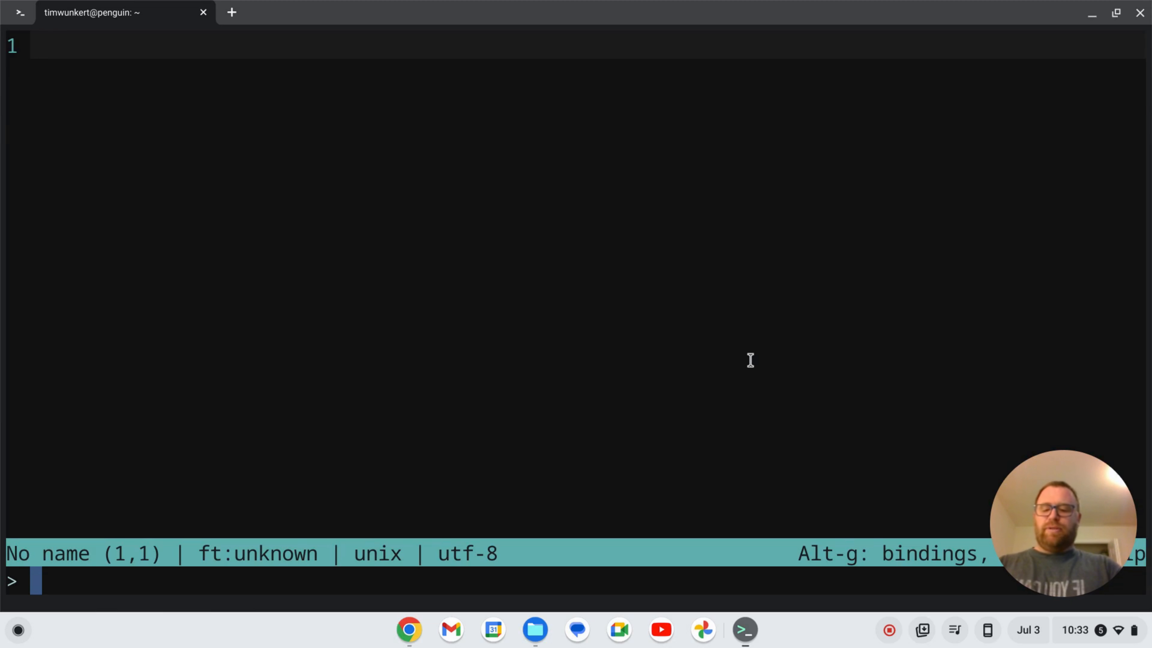
Step: Enter 'set colorscheme' in micro's command bar and tab through suggestions until gotham appears
{"action": "type", "text": "set colorsch"}
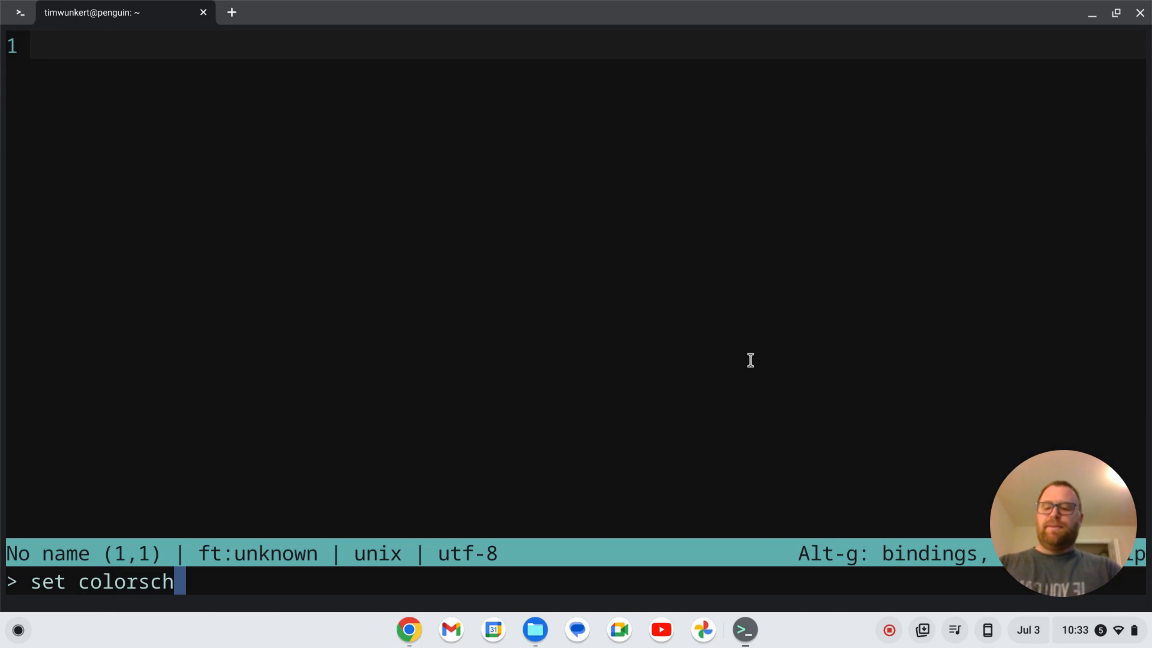
{"action": "type", "text": "em"}
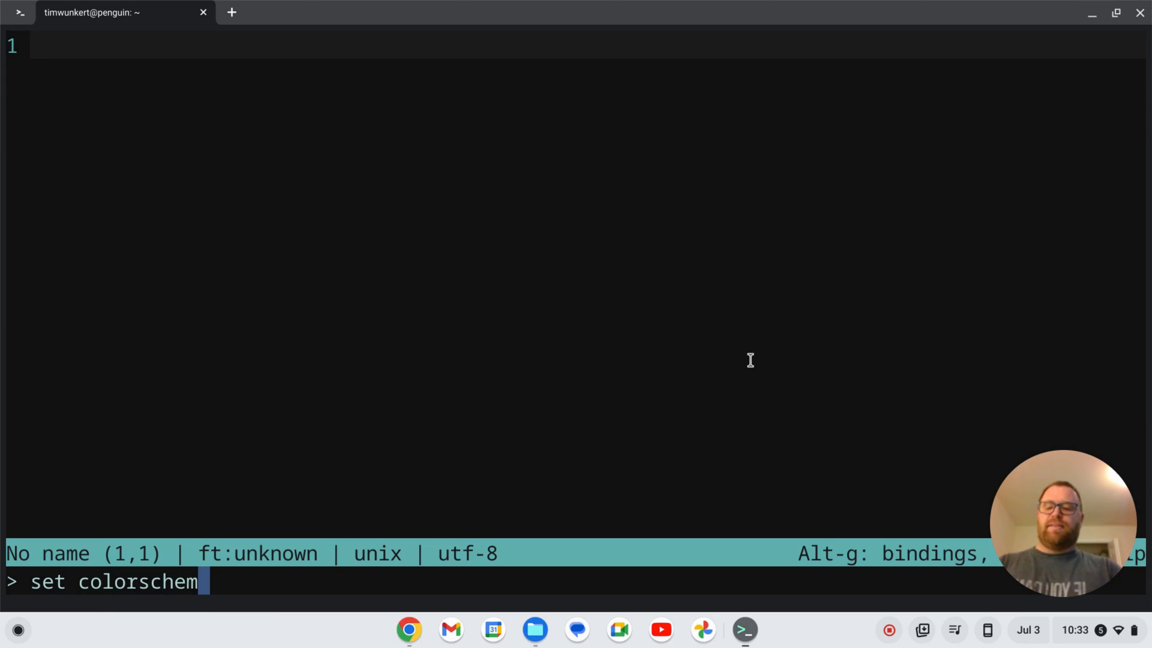
{"action": "type", "text": "e cmc-tc"}
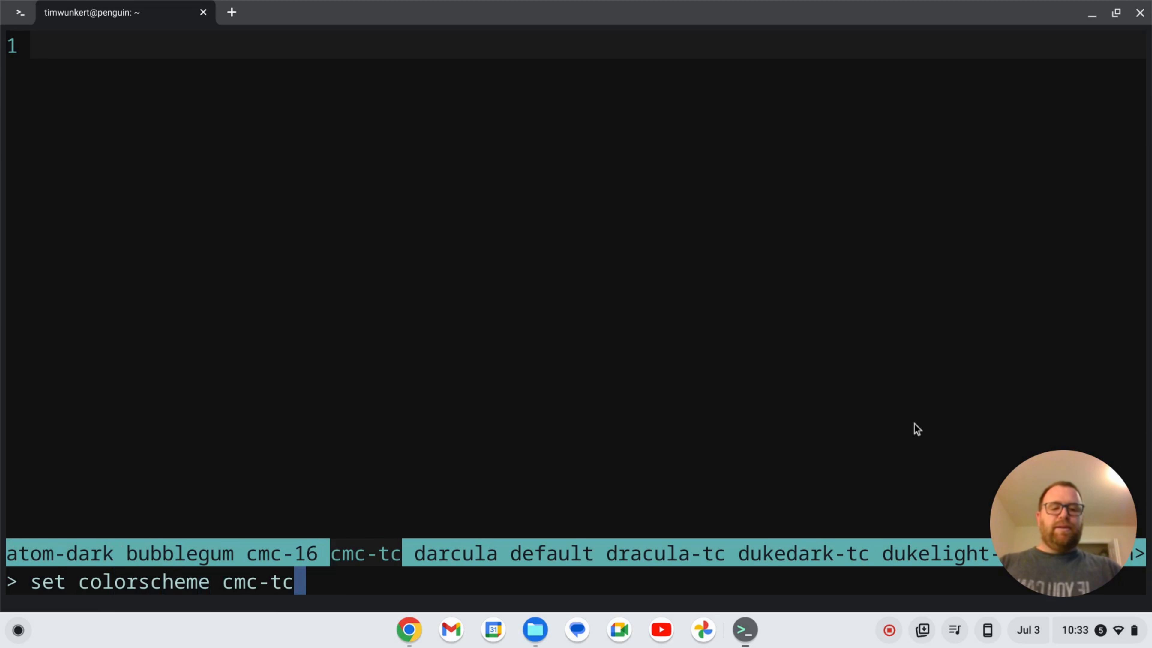
{"action": "key", "text": "Tab"}
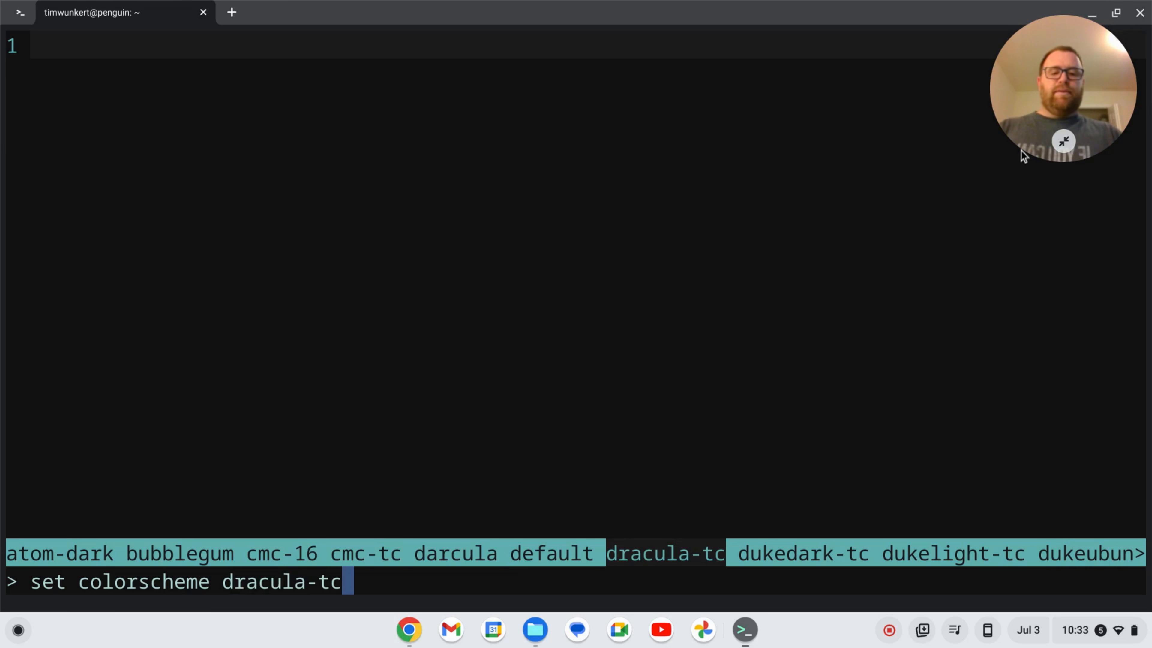
{"action": "key", "text": "Tab"}
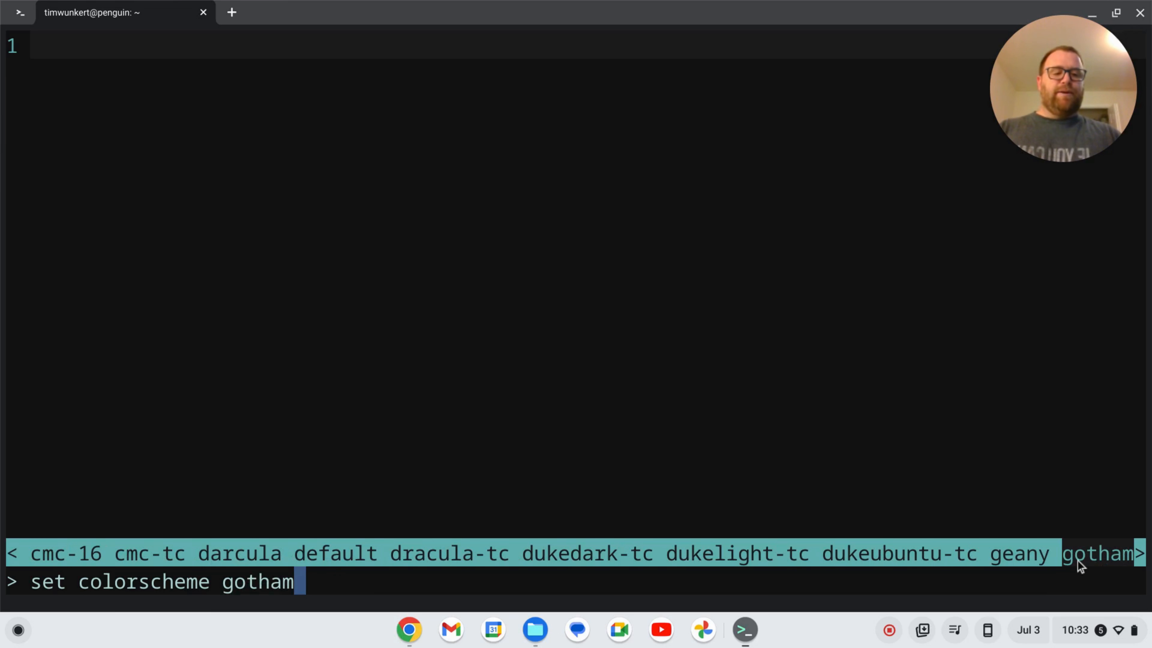
{"action": "mouse_move", "coordinate": [4, 101]}
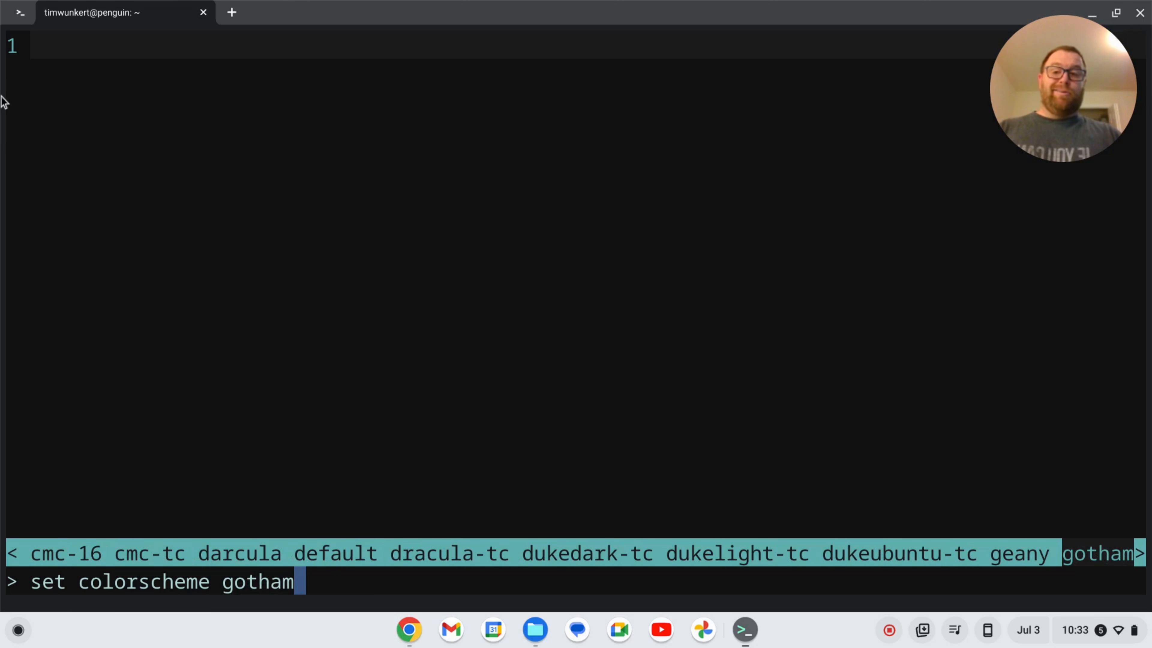
{"action": "mouse_move", "coordinate": [183, 111]}
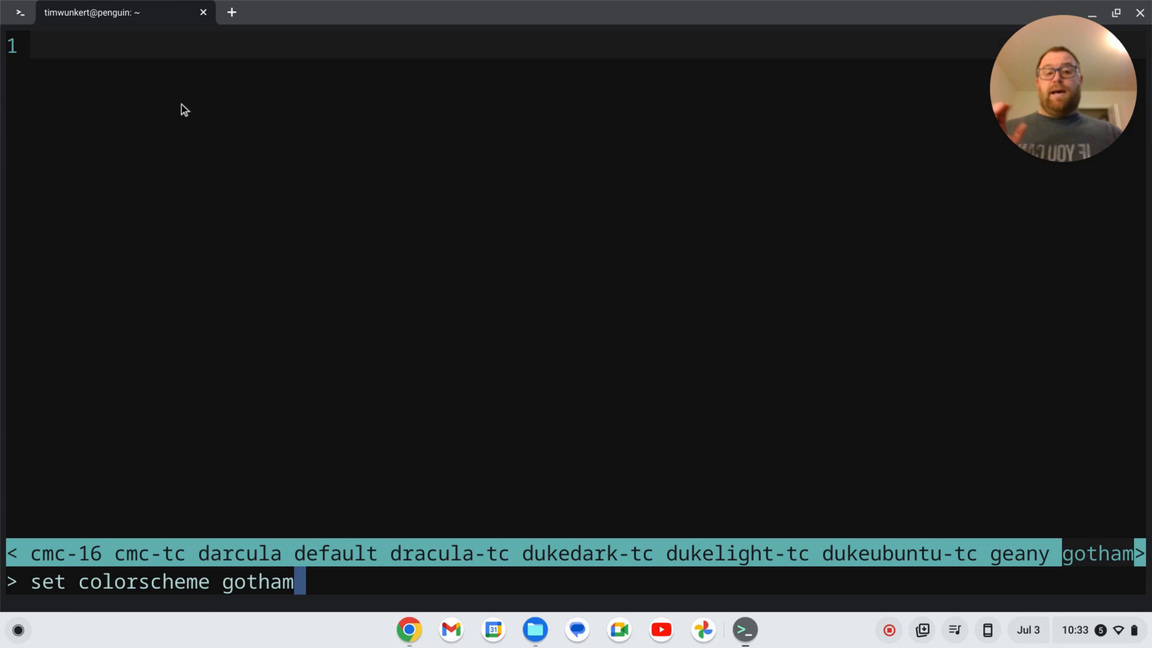
Step: Expand the go 2.0.2 entry on the micro Plugins page, then return to the terminal
{"action": "right_click", "coordinate": [409, 629]}
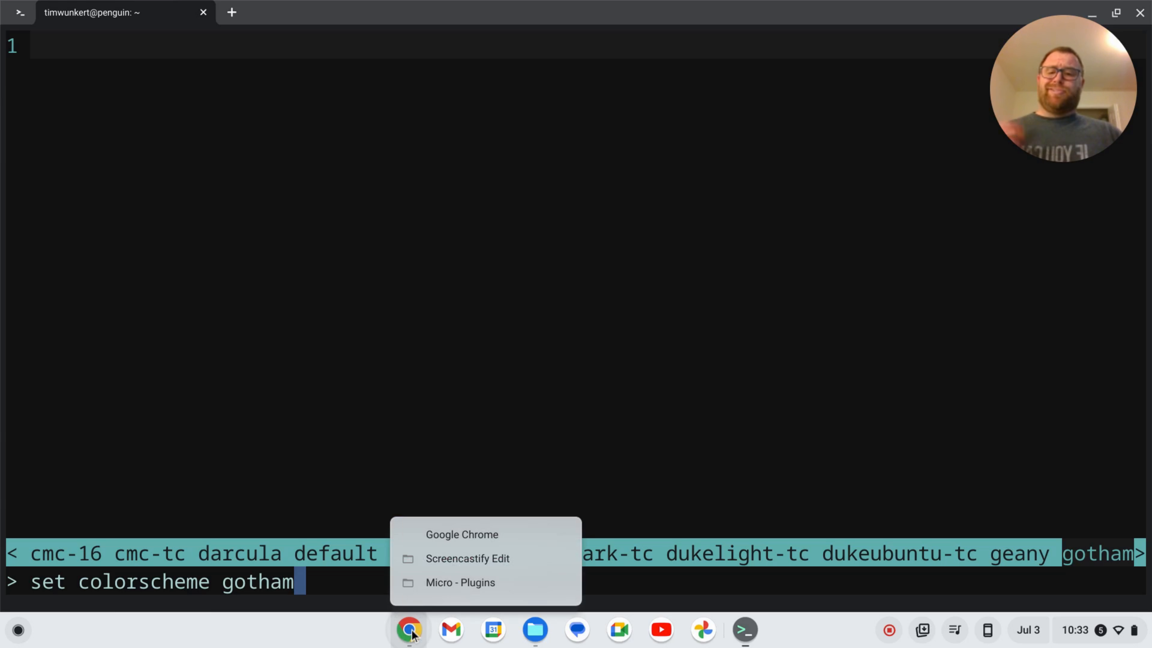
{"action": "left_click", "coordinate": [458, 582]}
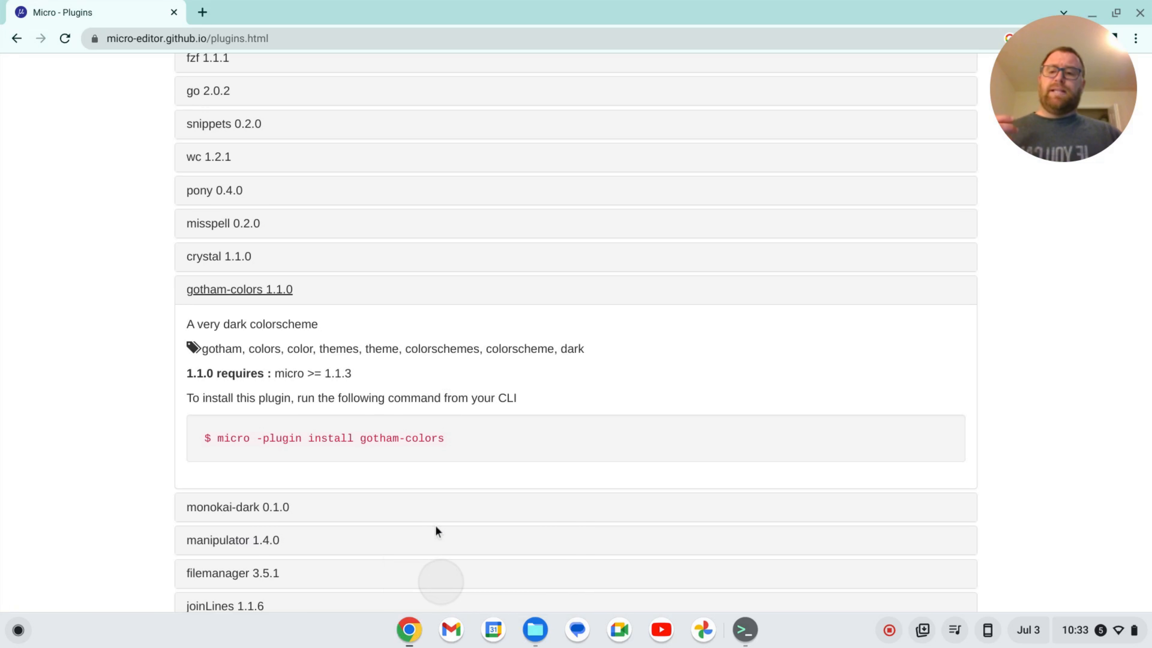
{"action": "scroll", "scroll_direction": "up", "scroll_amount": 3}
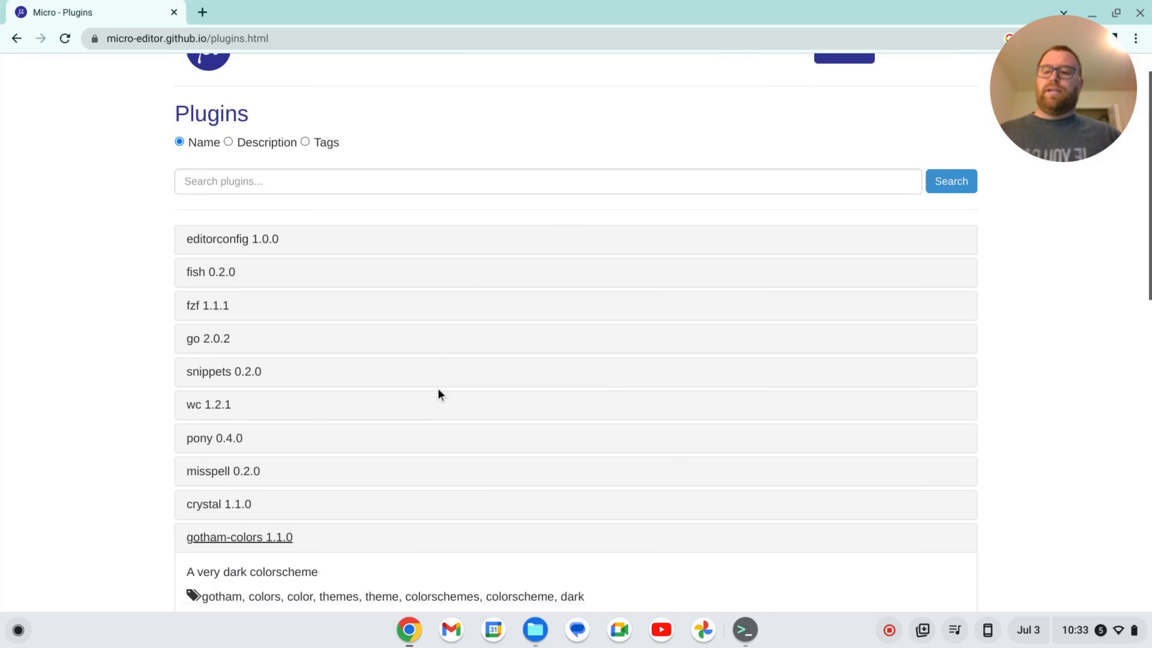
{"action": "left_click", "coordinate": [209, 338]}
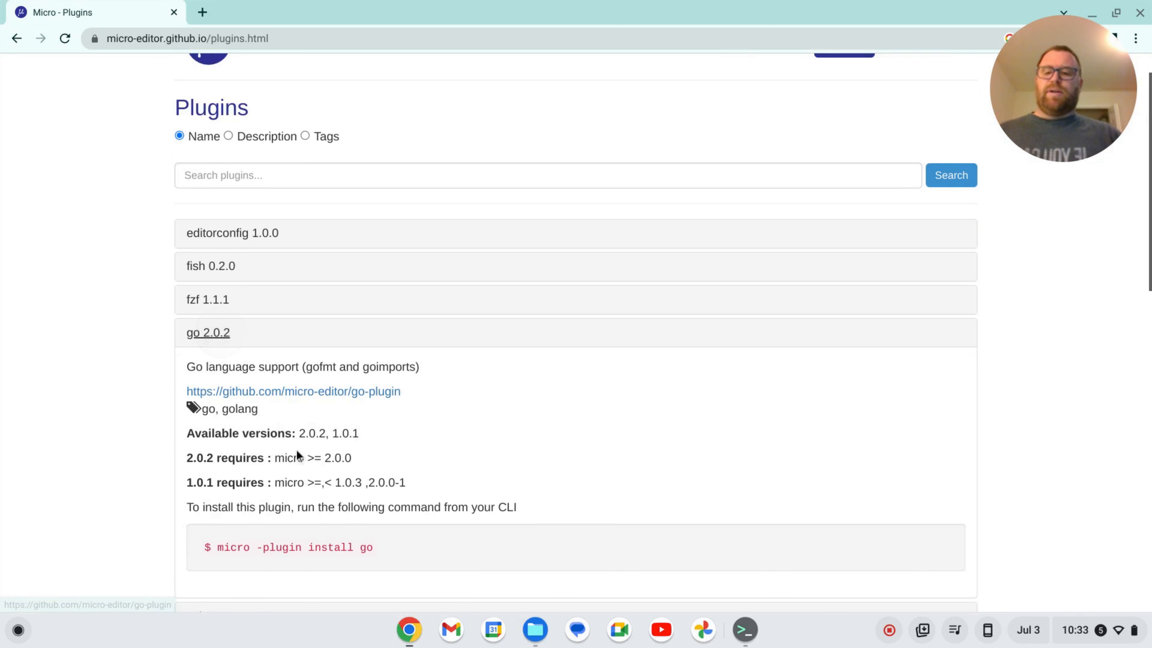
{"action": "scroll", "scroll_direction": "down", "scroll_amount": 3}
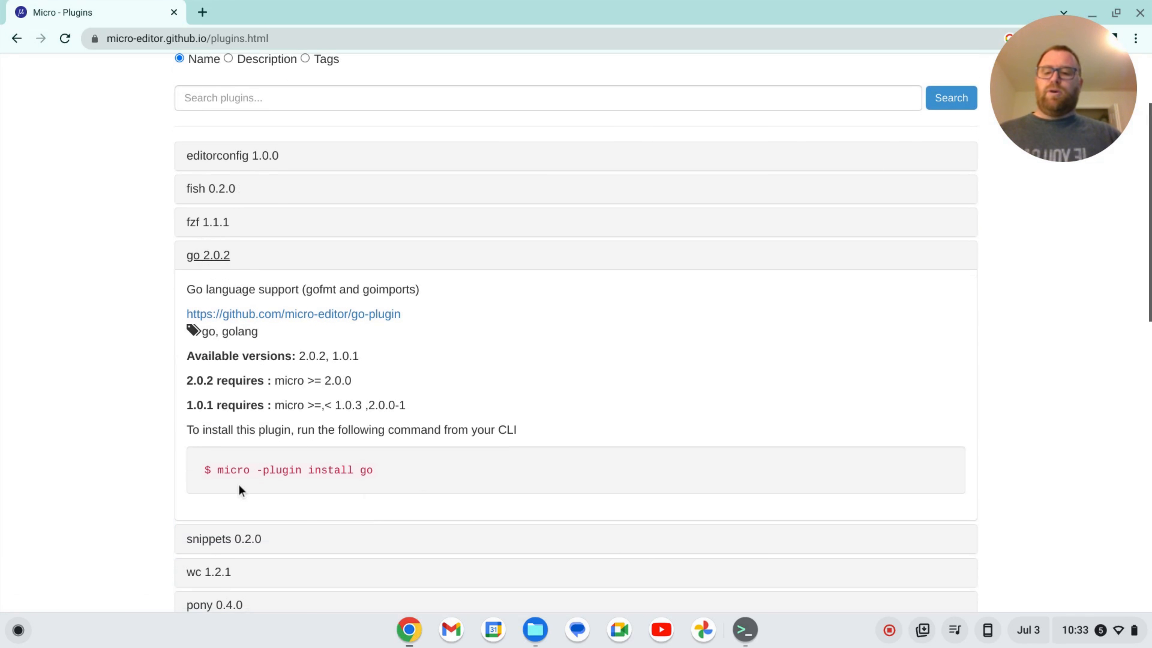
{"action": "left_click", "coordinate": [744, 629]}
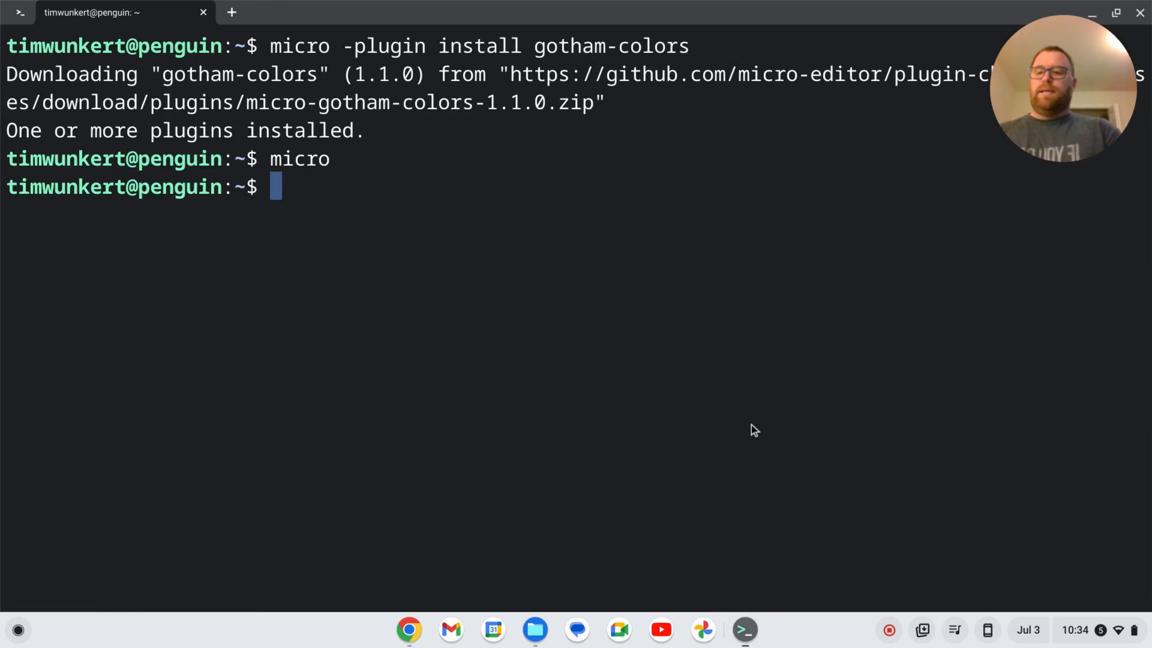
Step: Run 'micro -plugin install go' at the terminal prompt
{"action": "type", "text": "micro"}
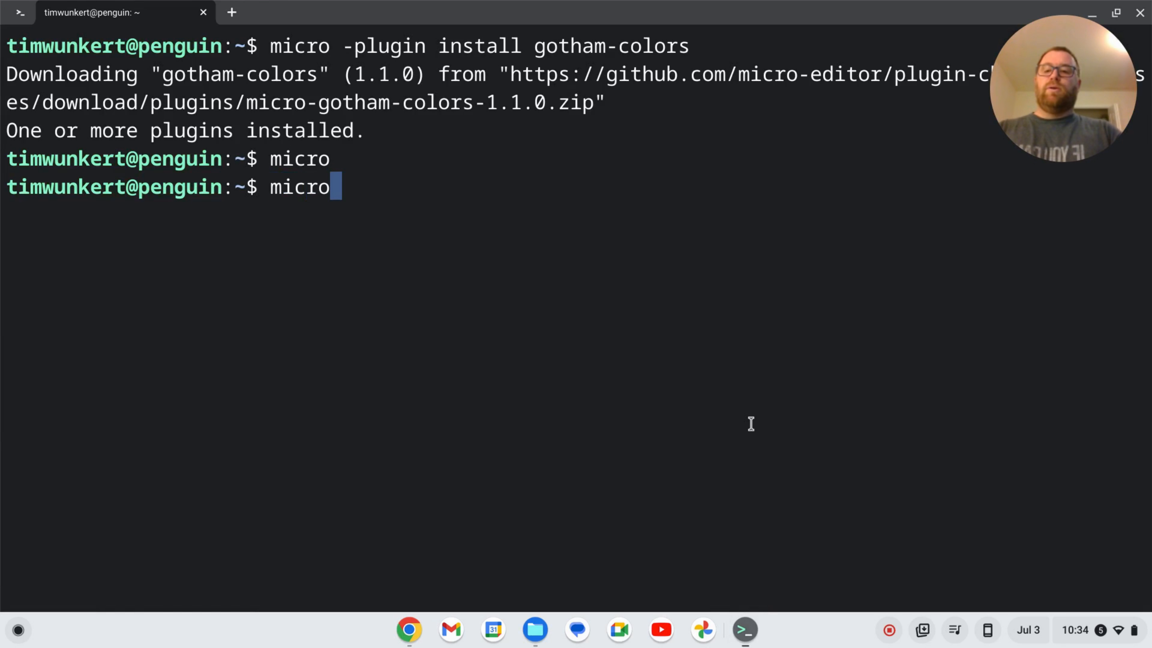
{"action": "type", "text": "-plugin install go"}
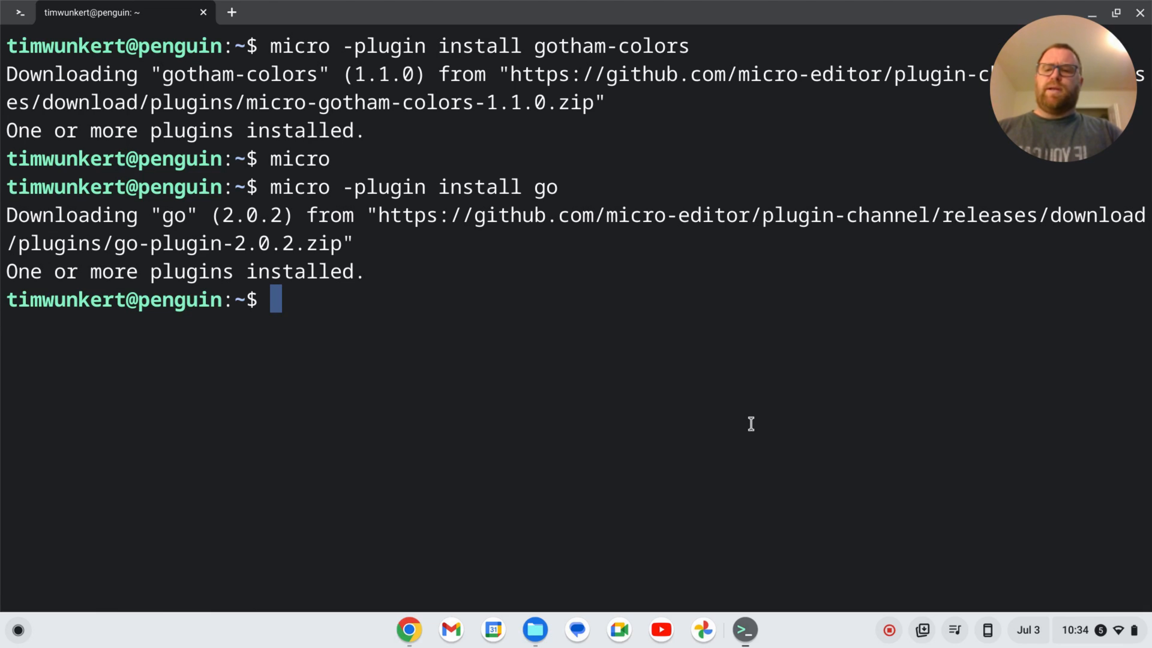
Step: Change into ~/.config/micro and then its plug folder to list the installed plugins
{"action": "type", "text": "cd .c"}
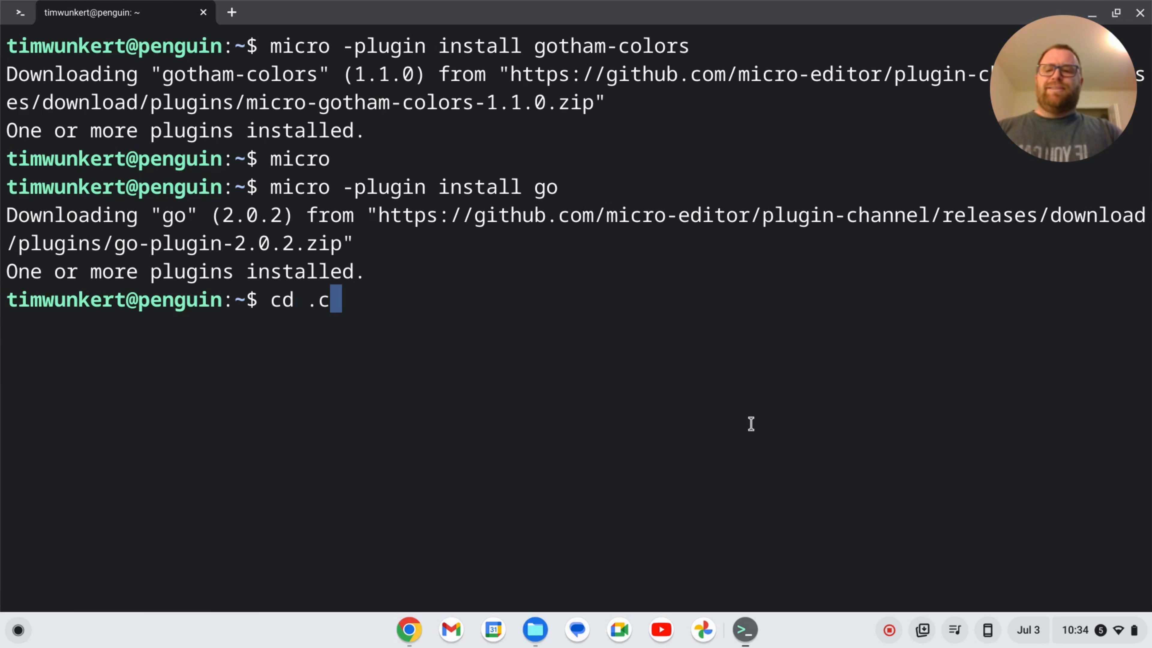
{"action": "type", "text": "onfig/micro/"}
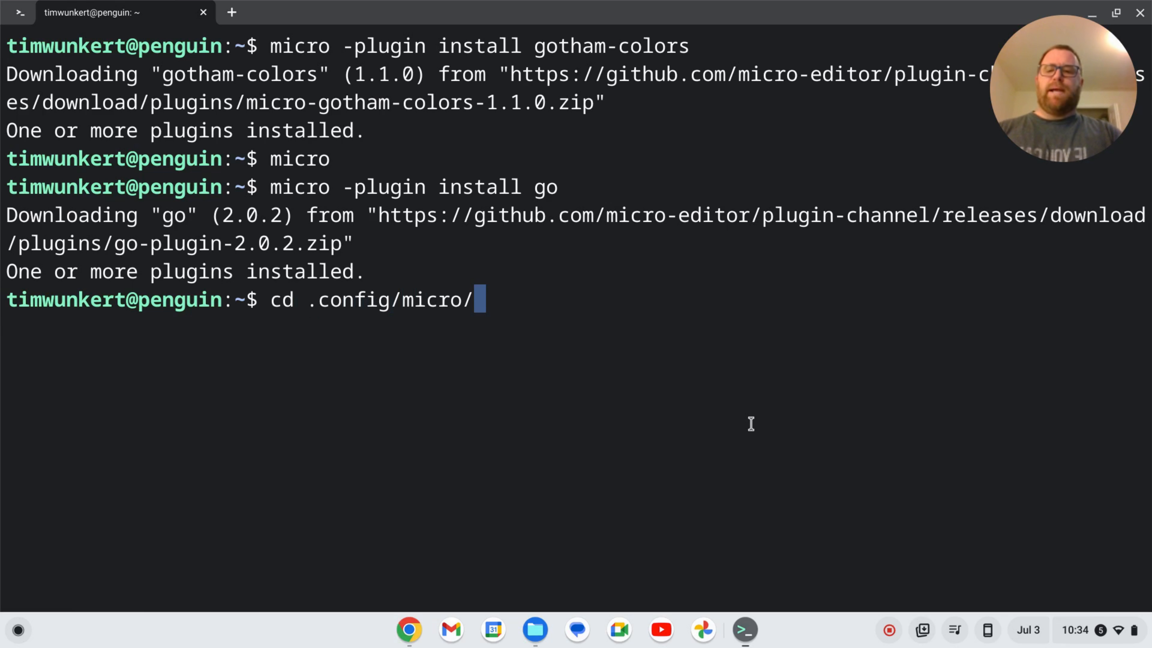
{"action": "key", "text": "Return"}
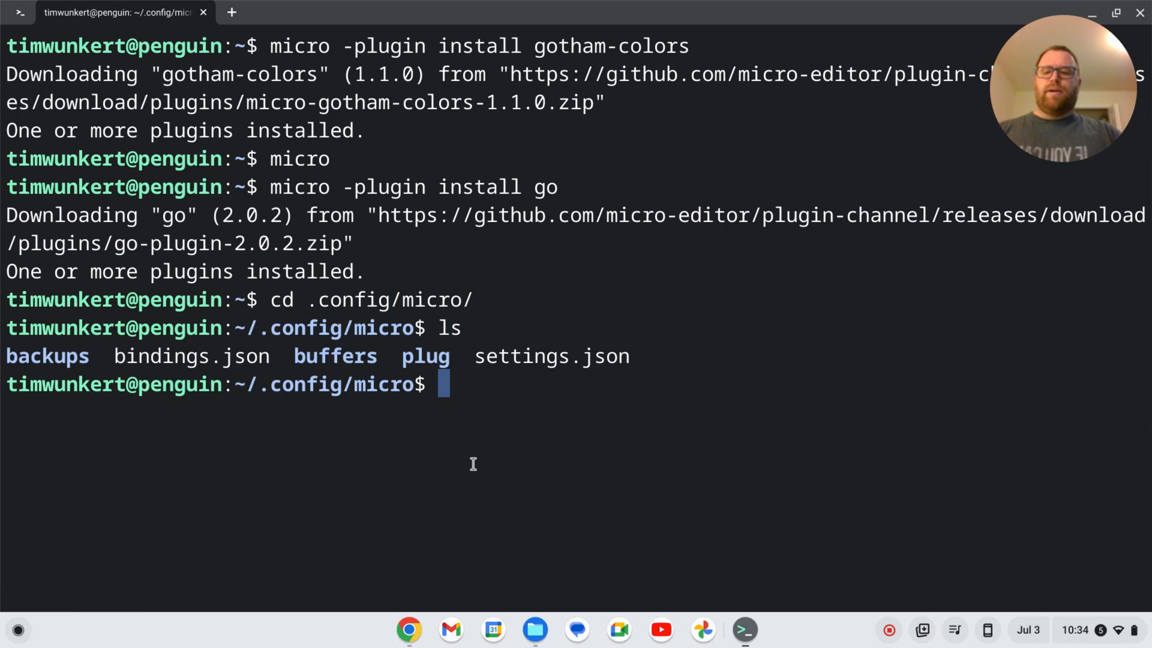
{"action": "type", "text": "c"}
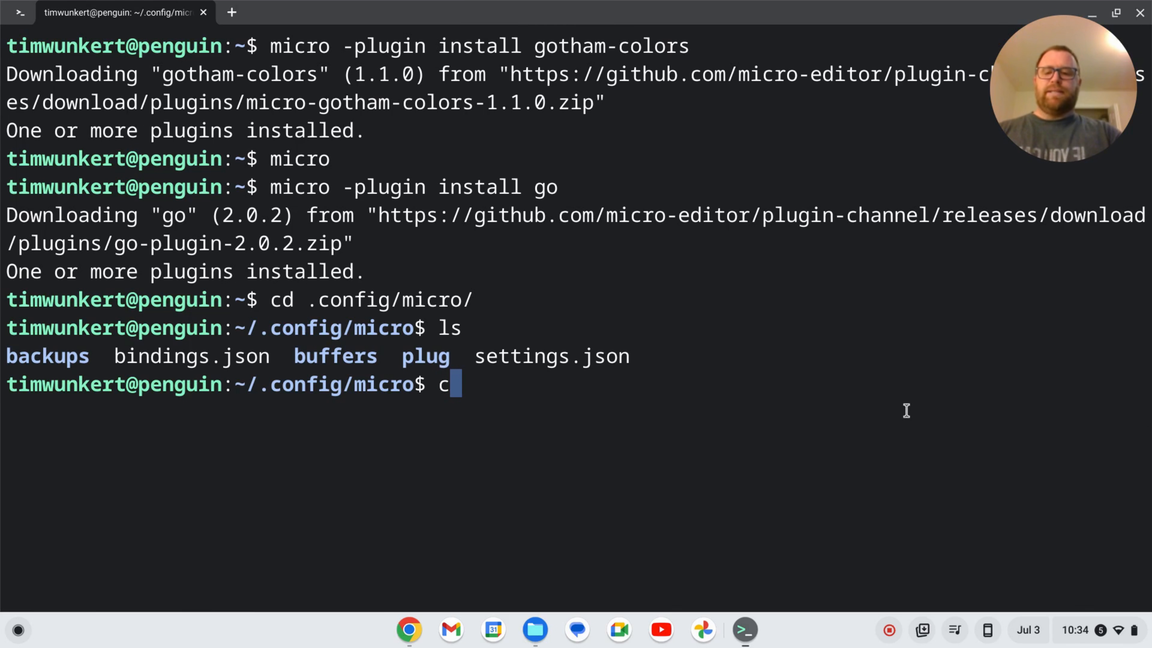
{"action": "type", "text": "d plug"}
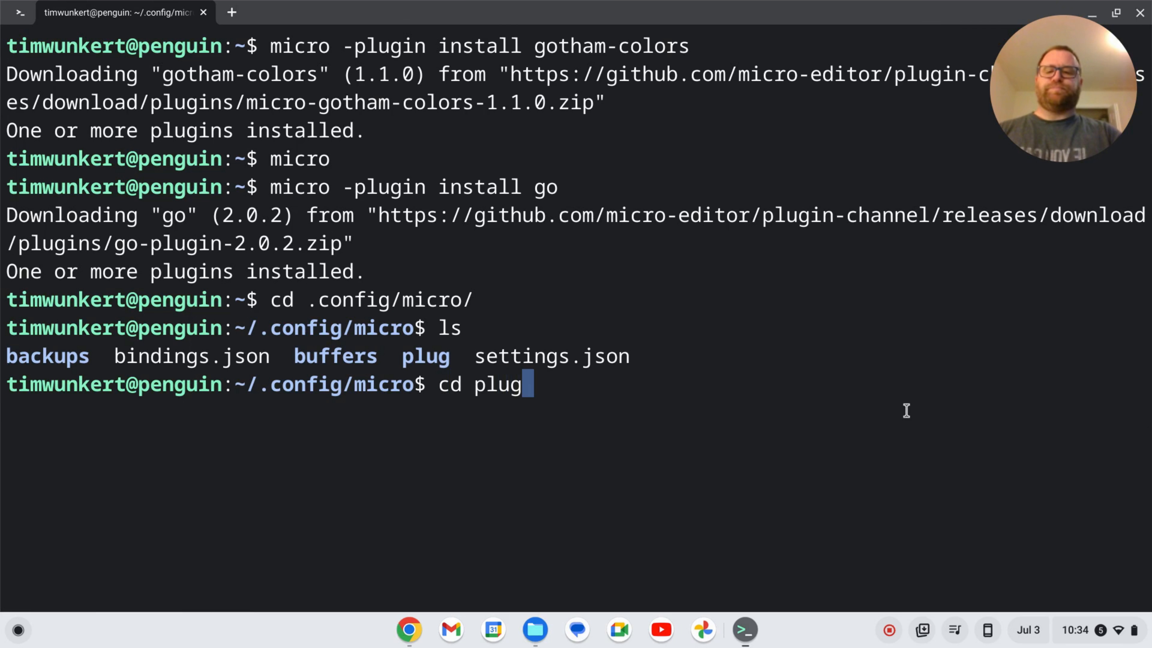
{"action": "key", "text": "Return"}
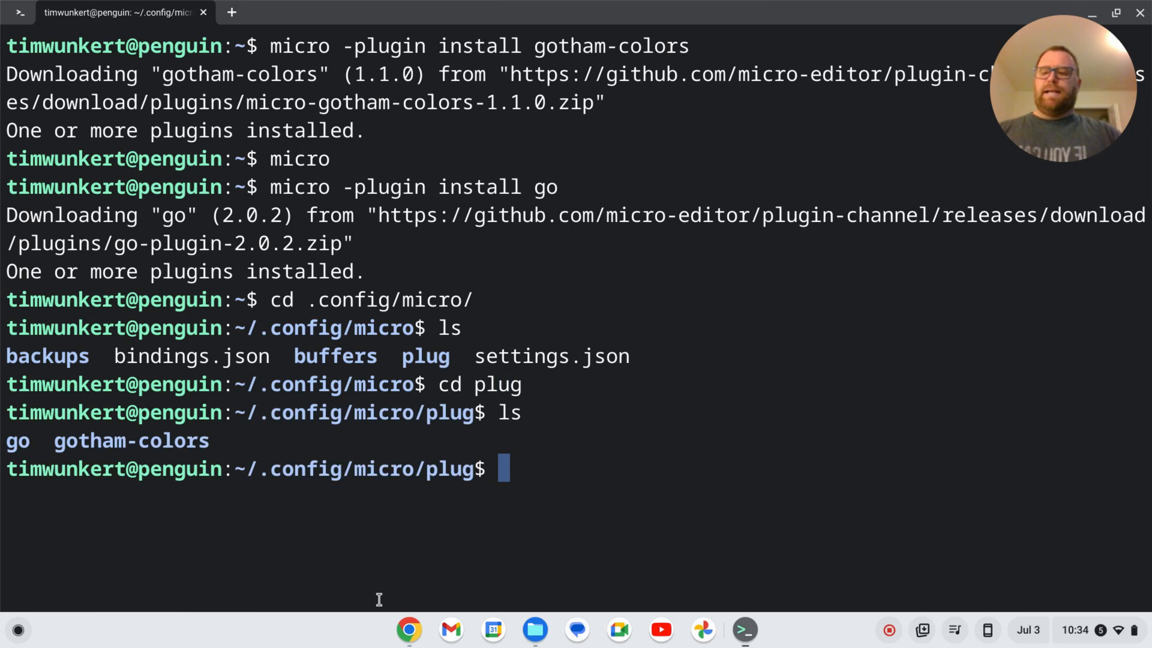
{"action": "mouse_move", "coordinate": [116, 449]}
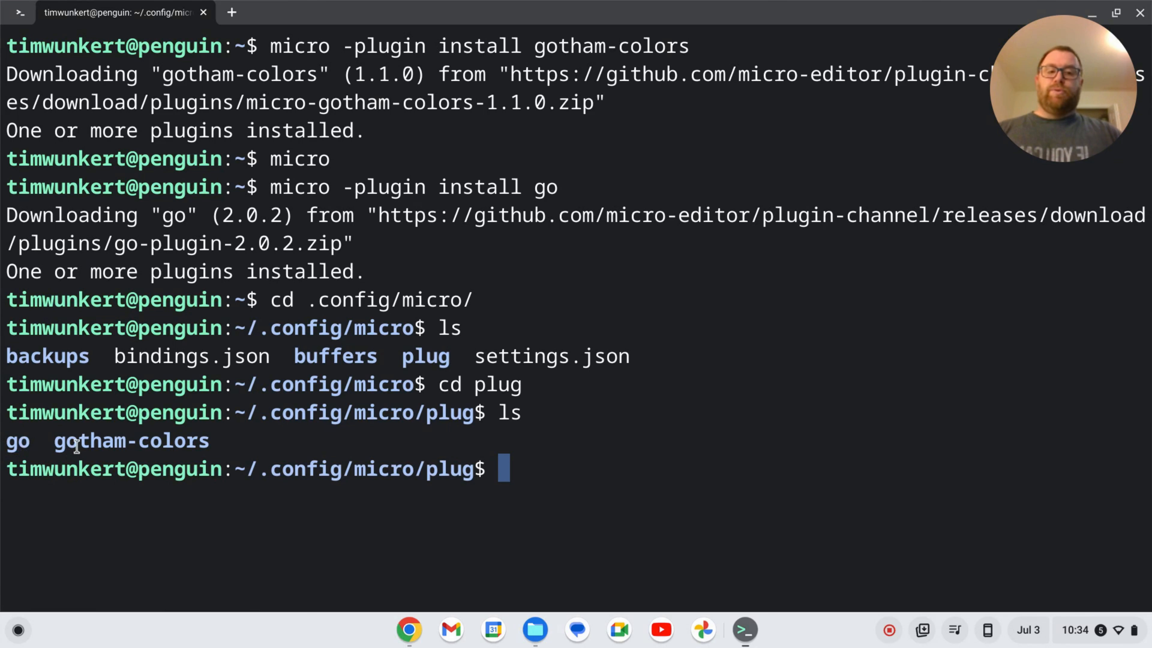
{"action": "mouse_move", "coordinate": [659, 397]}
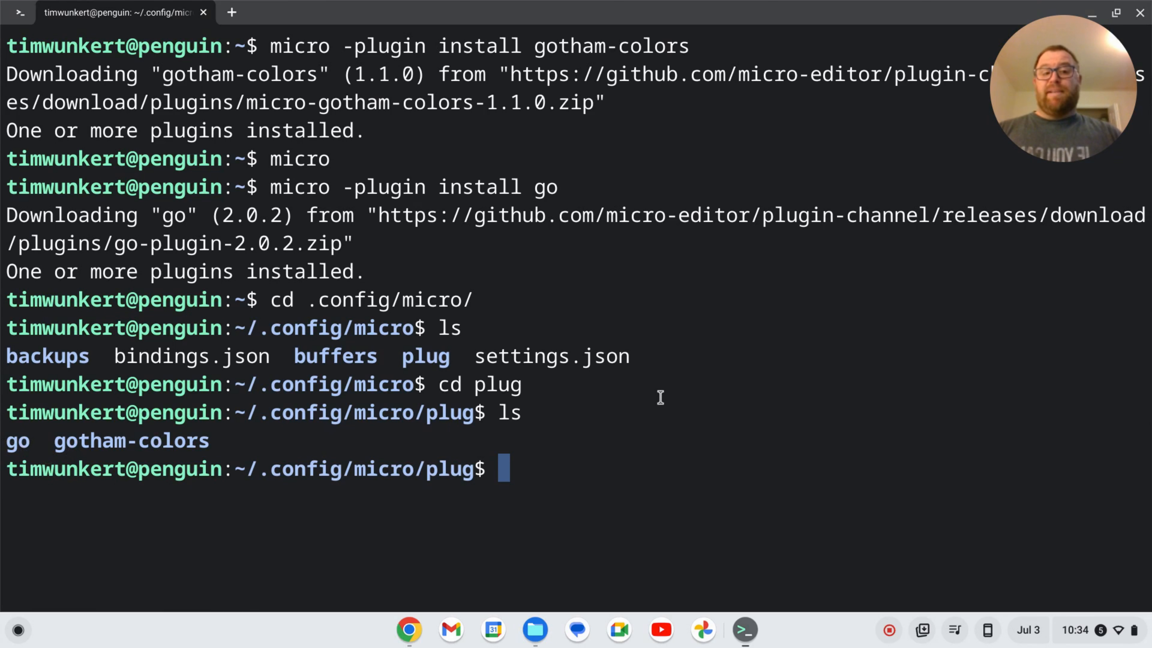